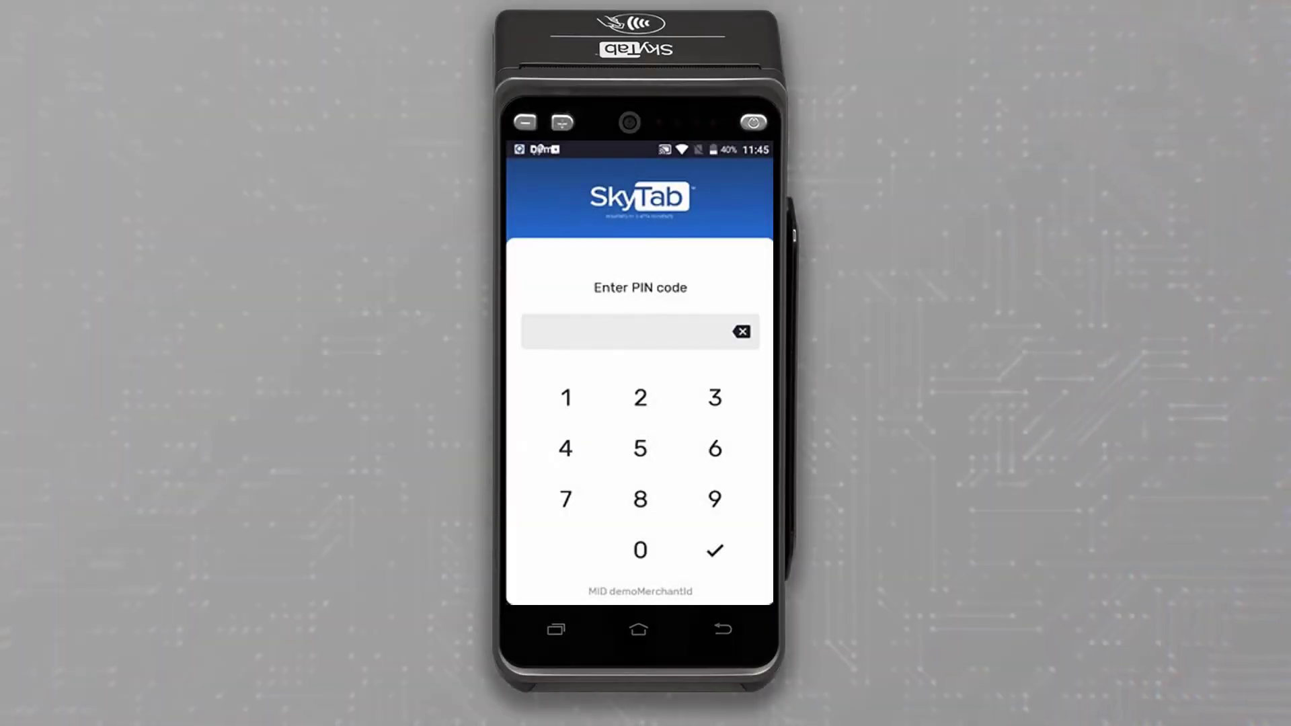
# Sign in with the four-digit PIN to reach the server's My checks list.
pyautogui.click(565, 449)
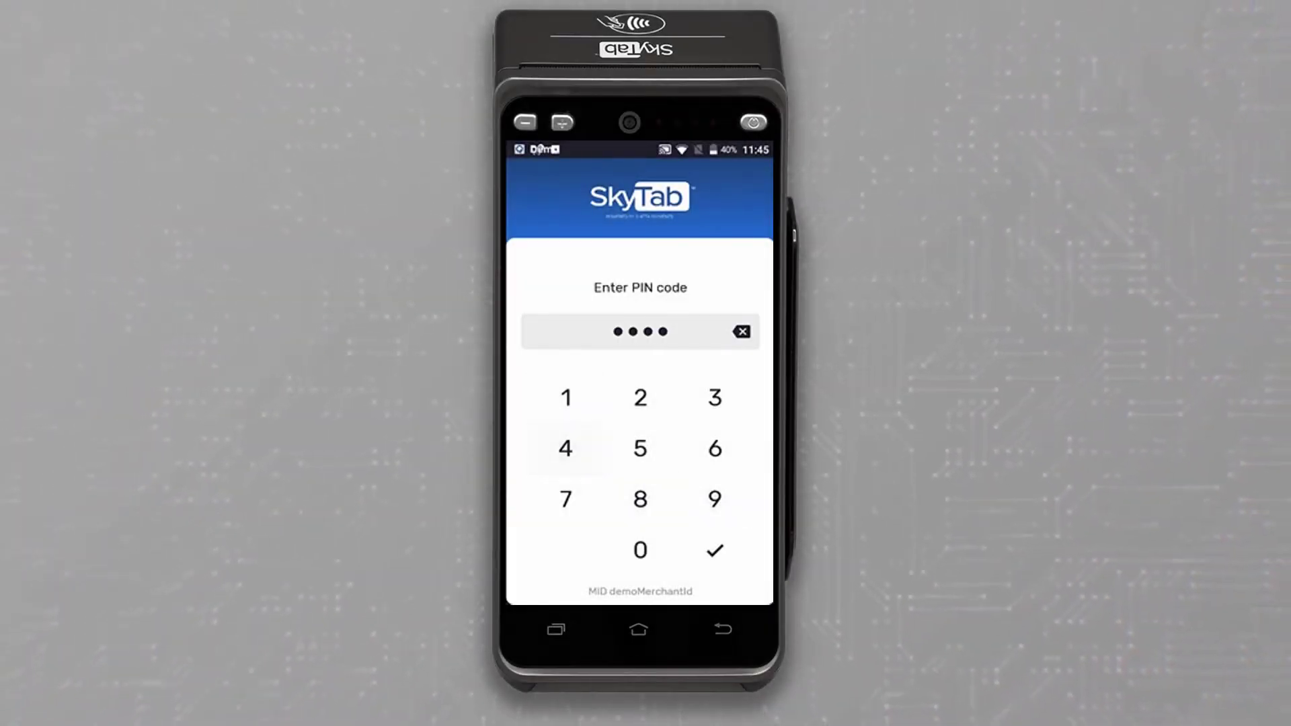
pyautogui.click(717, 550)
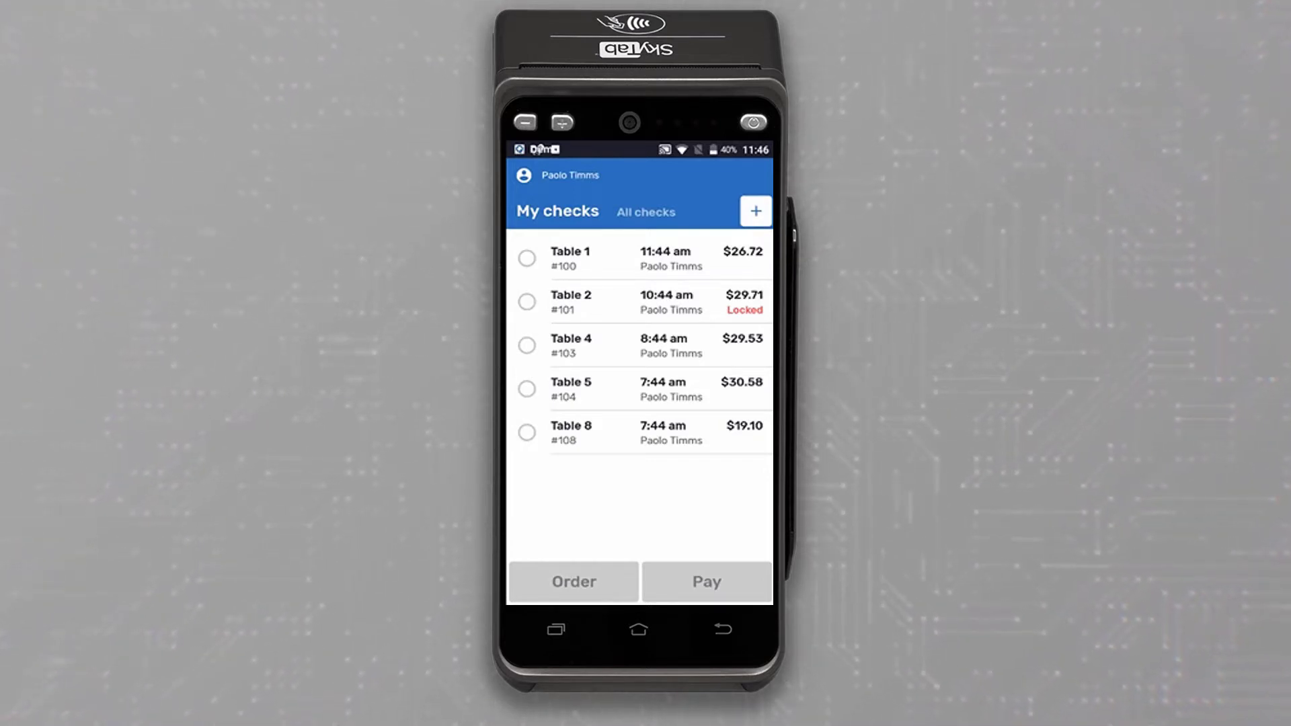
# Create a new check for Terrace Table #1 with a party size of 2.
pyautogui.click(756, 212)
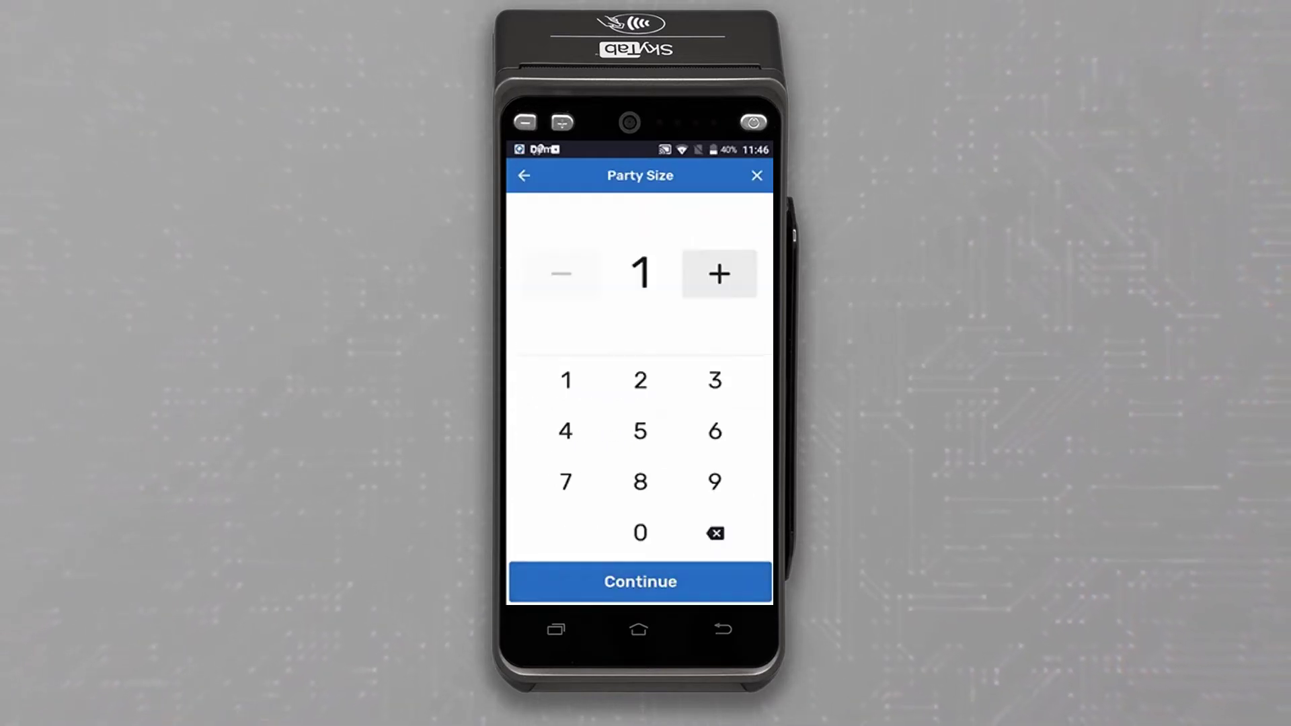
pyautogui.click(720, 274)
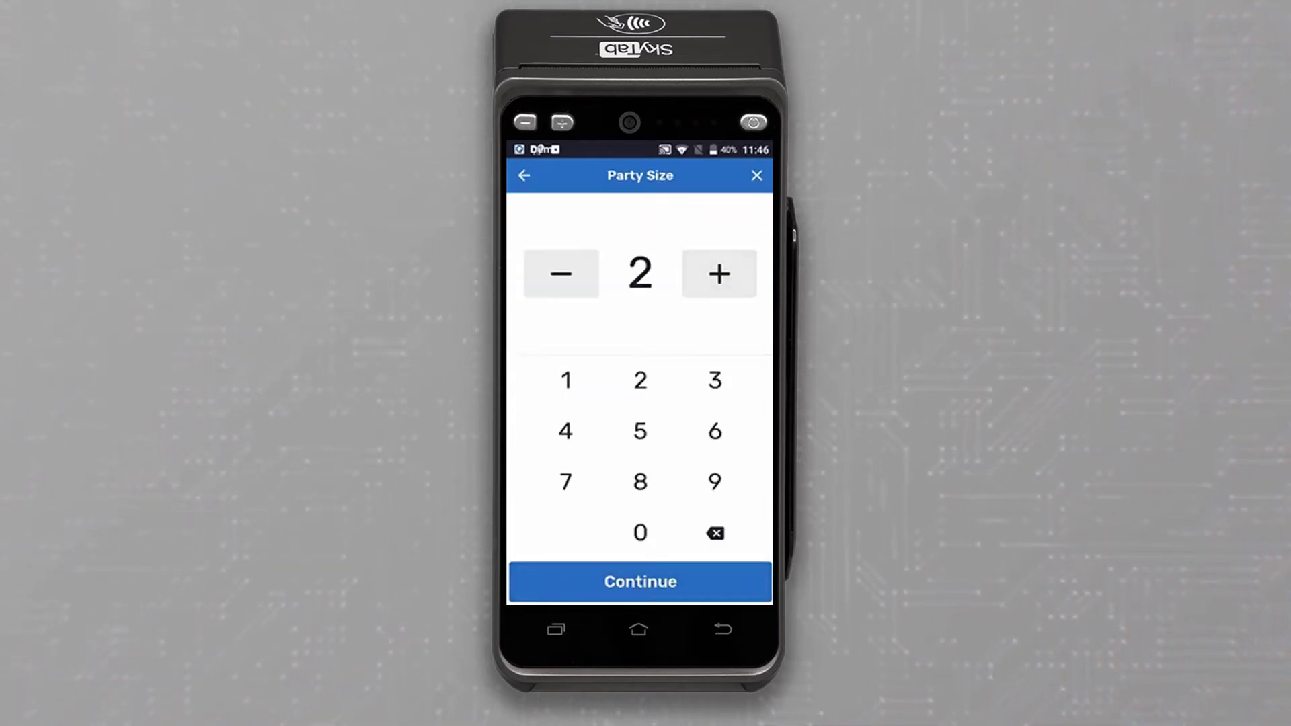
pyautogui.click(640, 581)
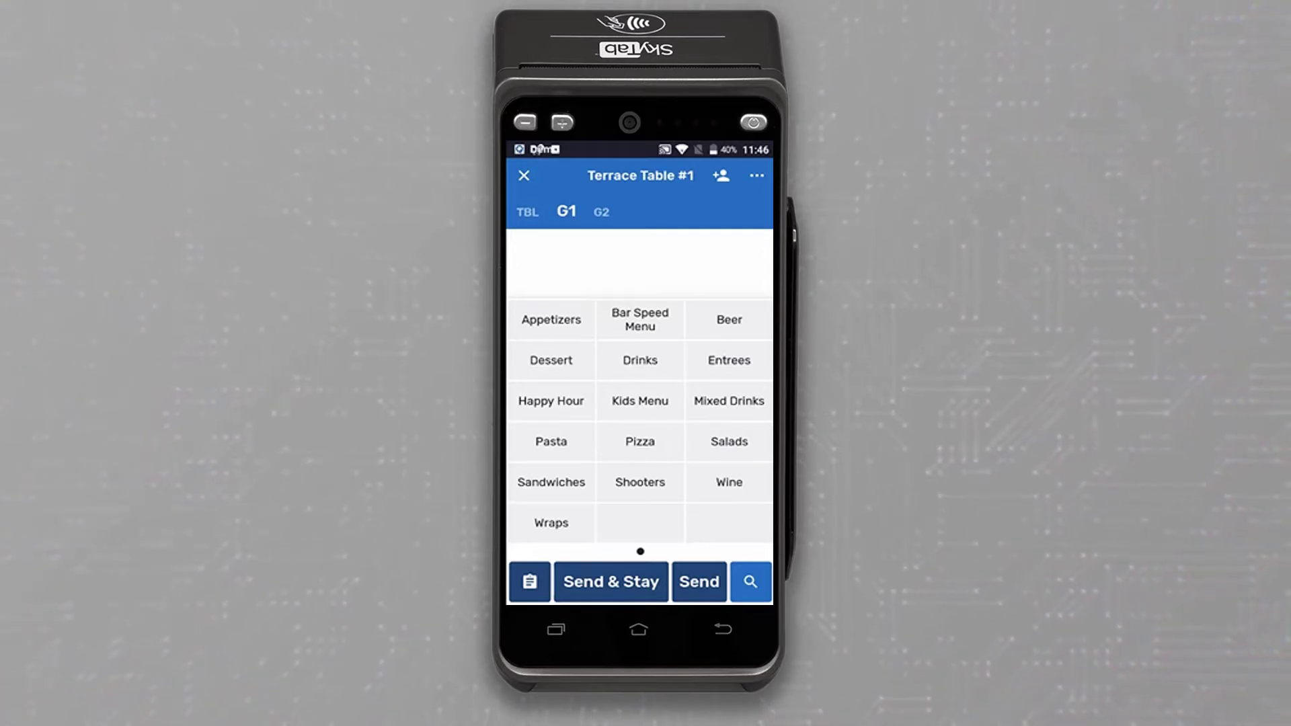
# Add a Blue Moon beer for guest G2 and Send & Stay, returning to the menu categories.
pyautogui.click(728, 320)
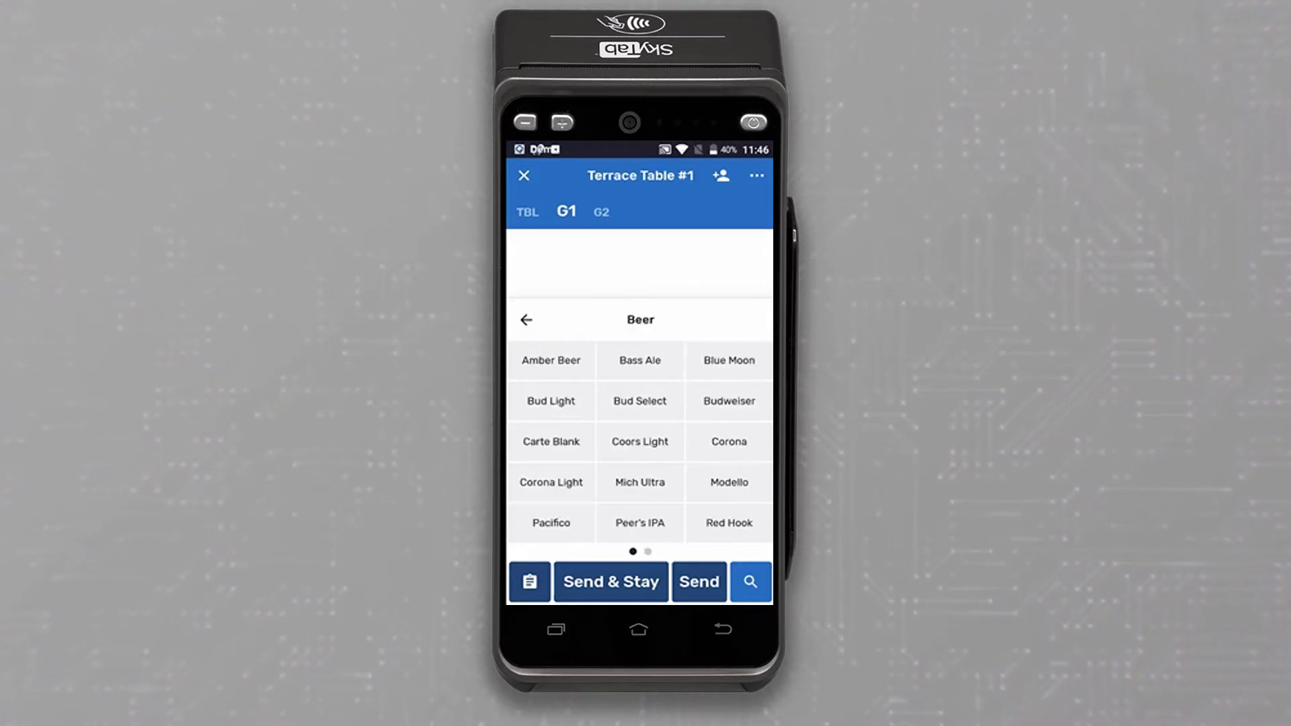
pyautogui.click(601, 211)
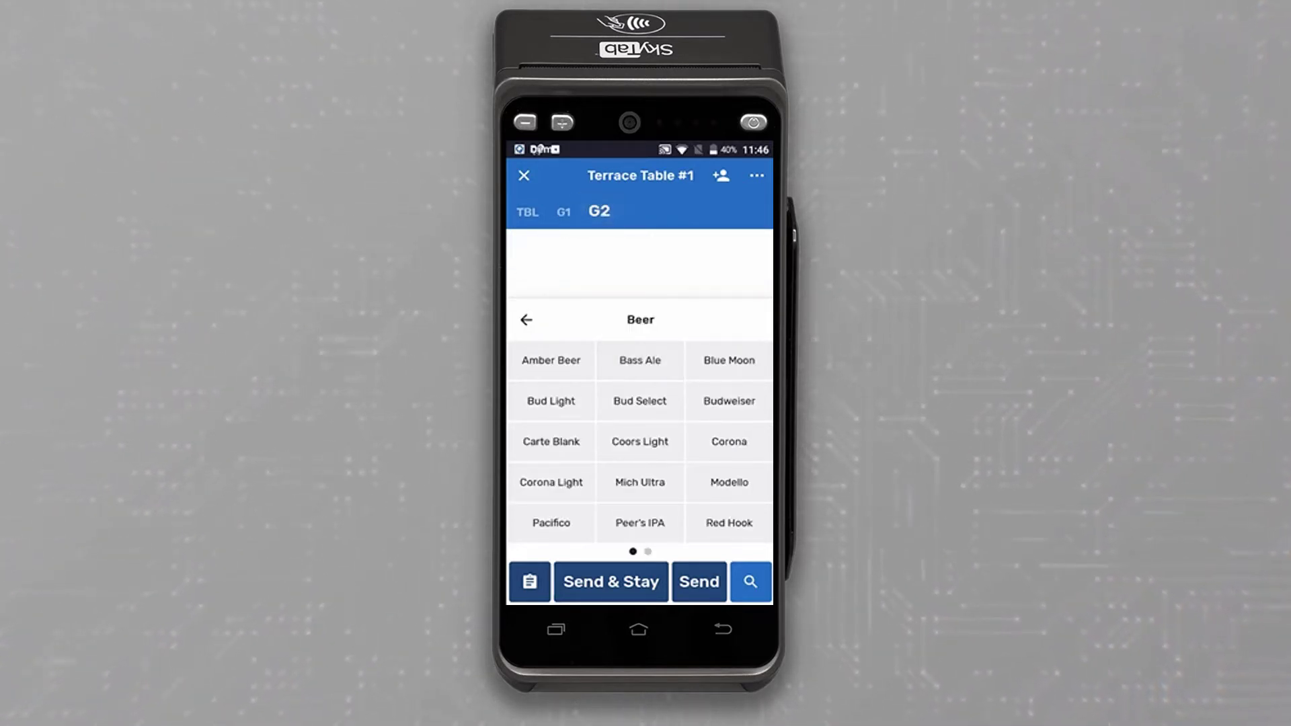
pyautogui.click(728, 361)
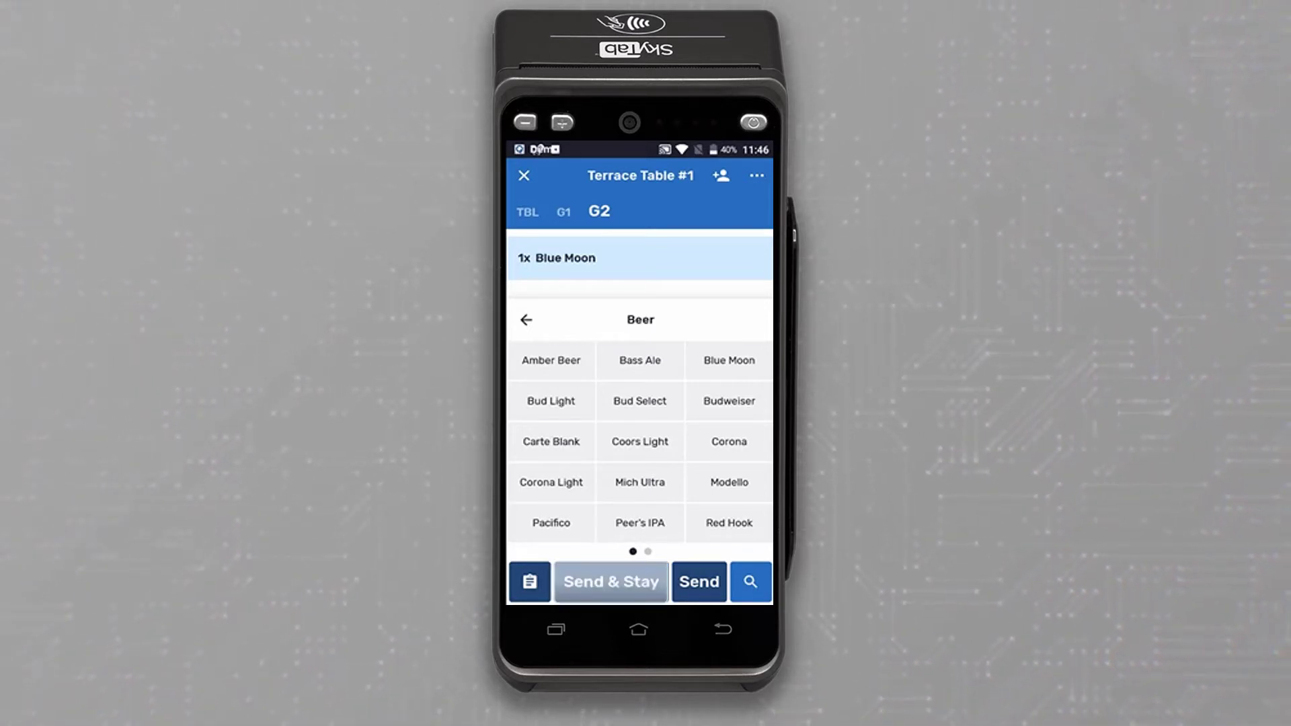
pyautogui.click(698, 581)
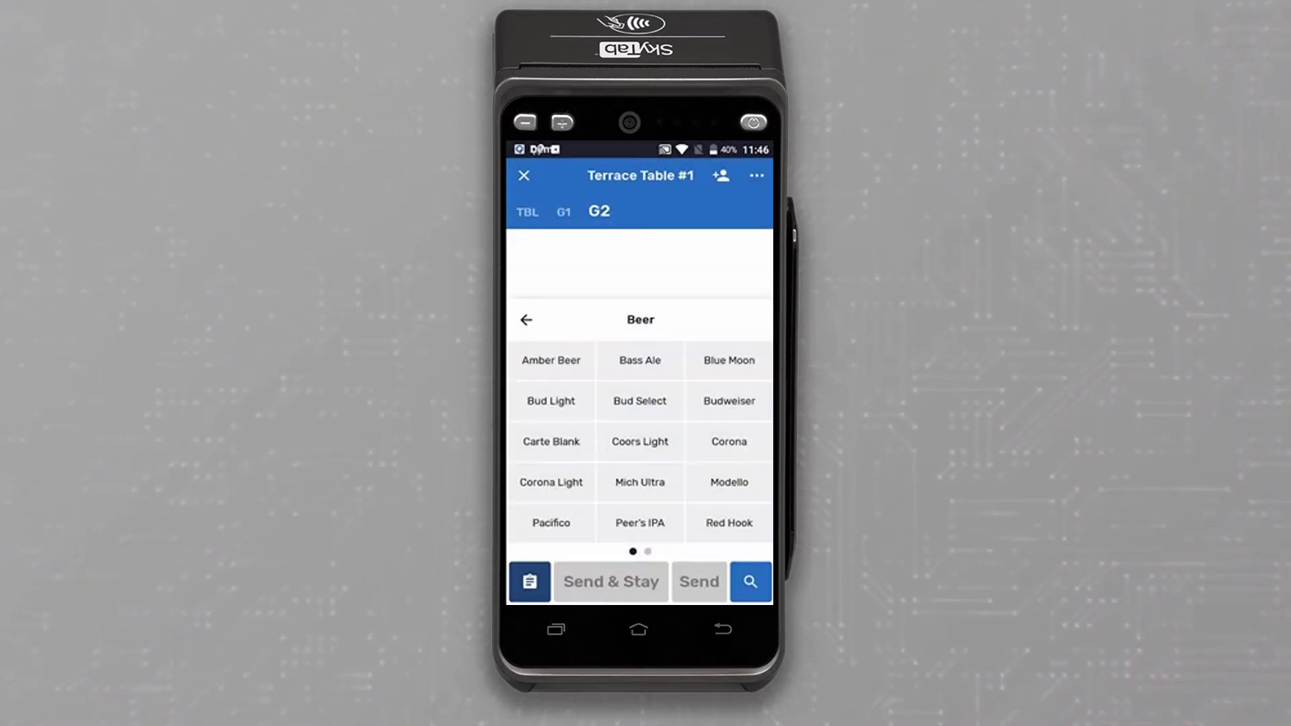
pyautogui.click(526, 320)
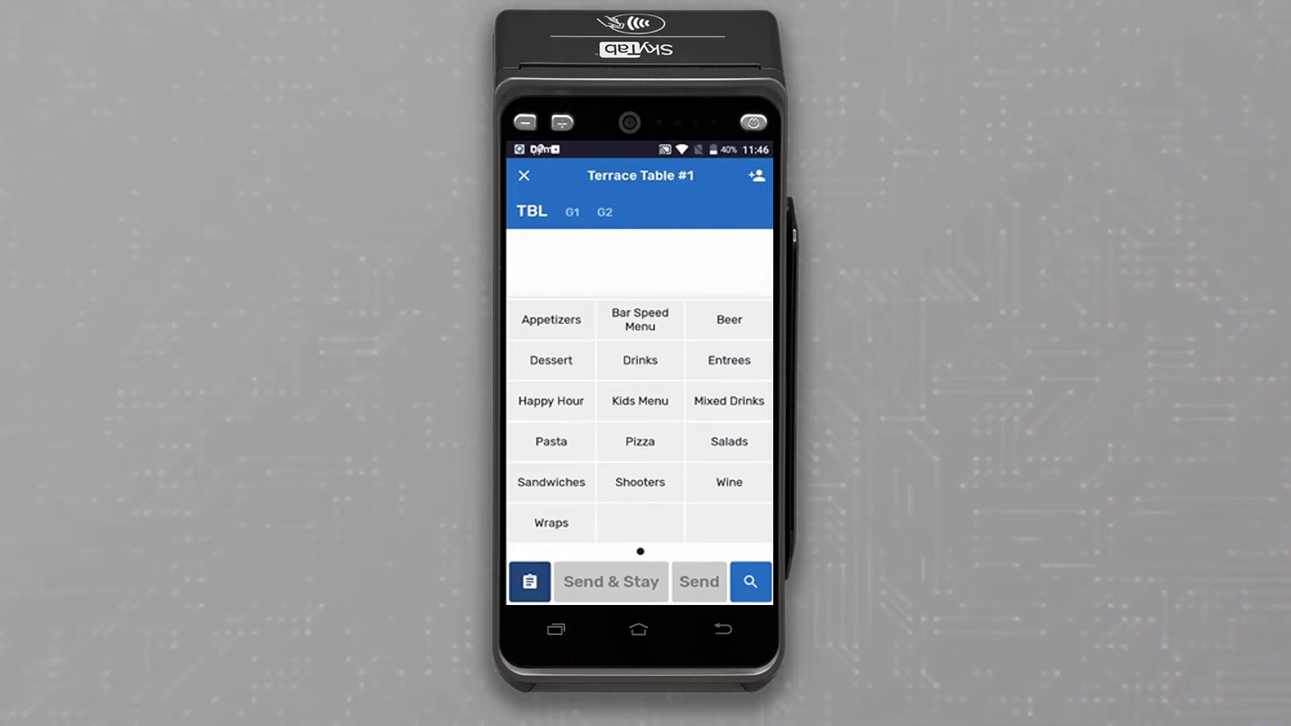
# Add Wings 12 from Appetizers, then swipe and delete it from the order.
pyautogui.click(552, 321)
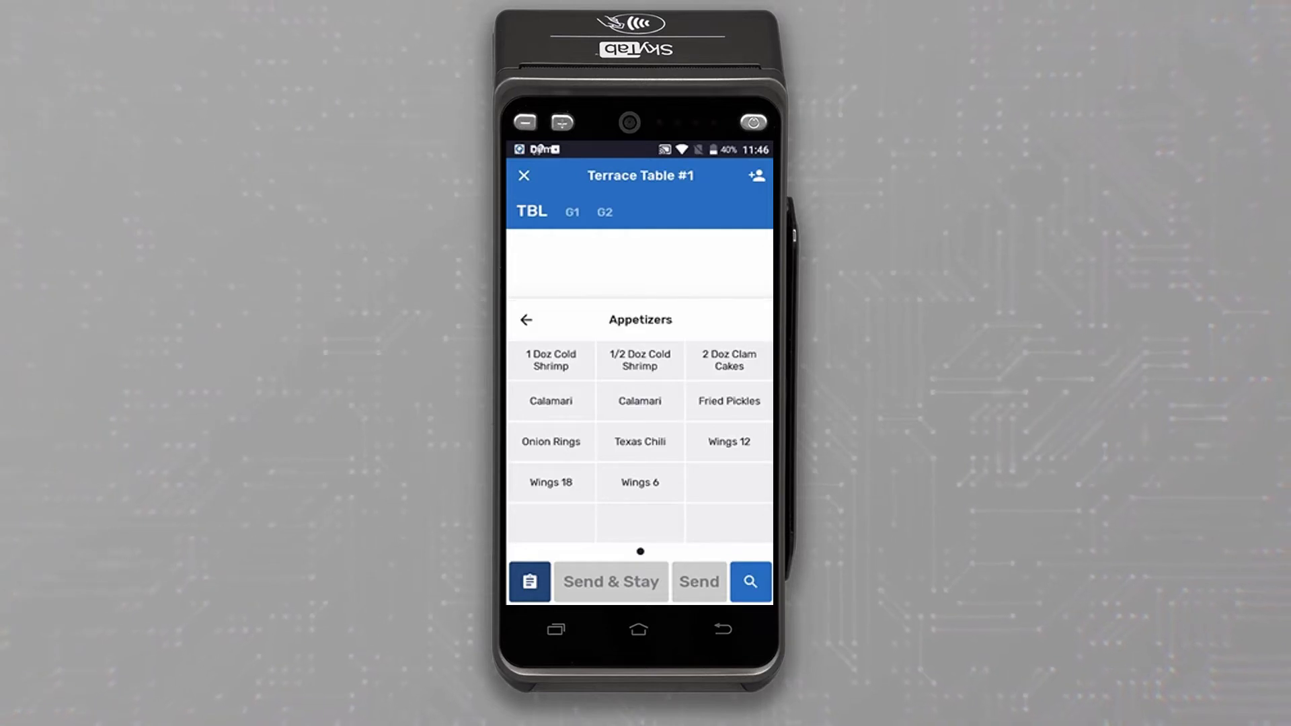
pyautogui.click(728, 441)
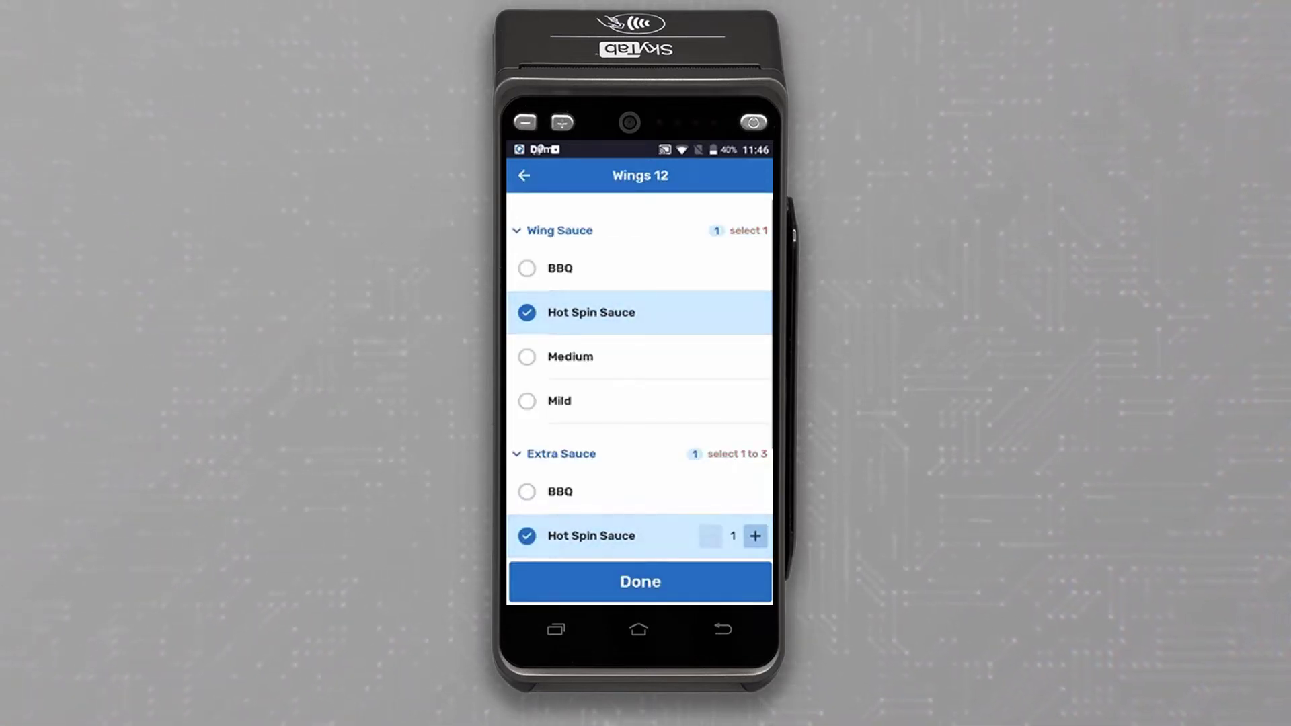
pyautogui.click(640, 581)
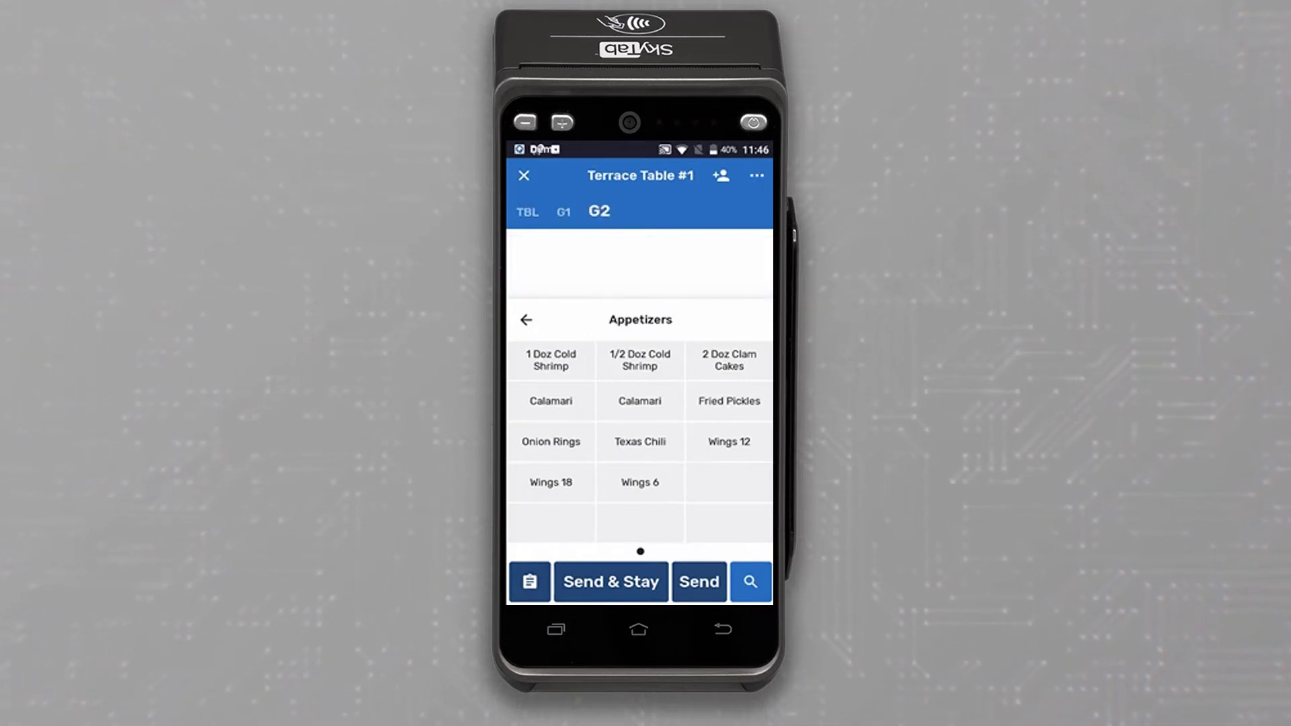
pyautogui.click(640, 441)
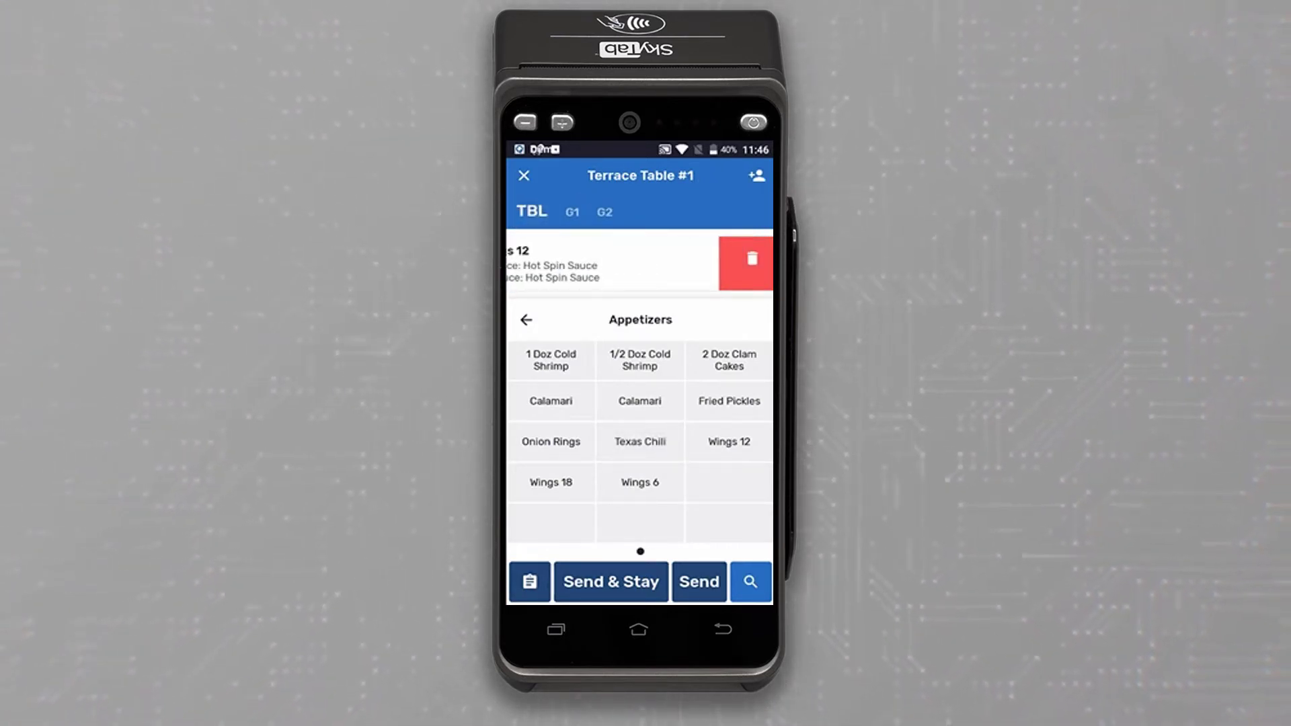
pyautogui.click(751, 259)
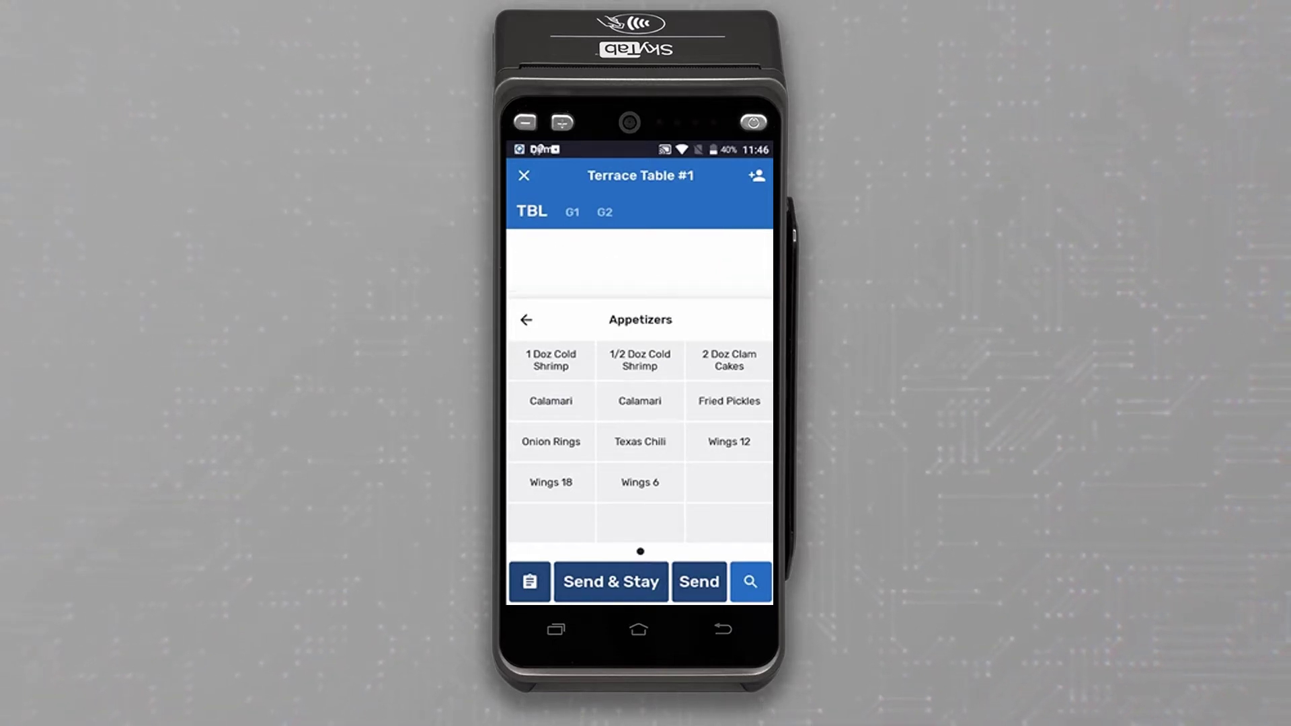
# Add Wings 18 with Hot Spin Sauce and extra Hot Spin Sauce, returning to the menu.
pyautogui.click(551, 482)
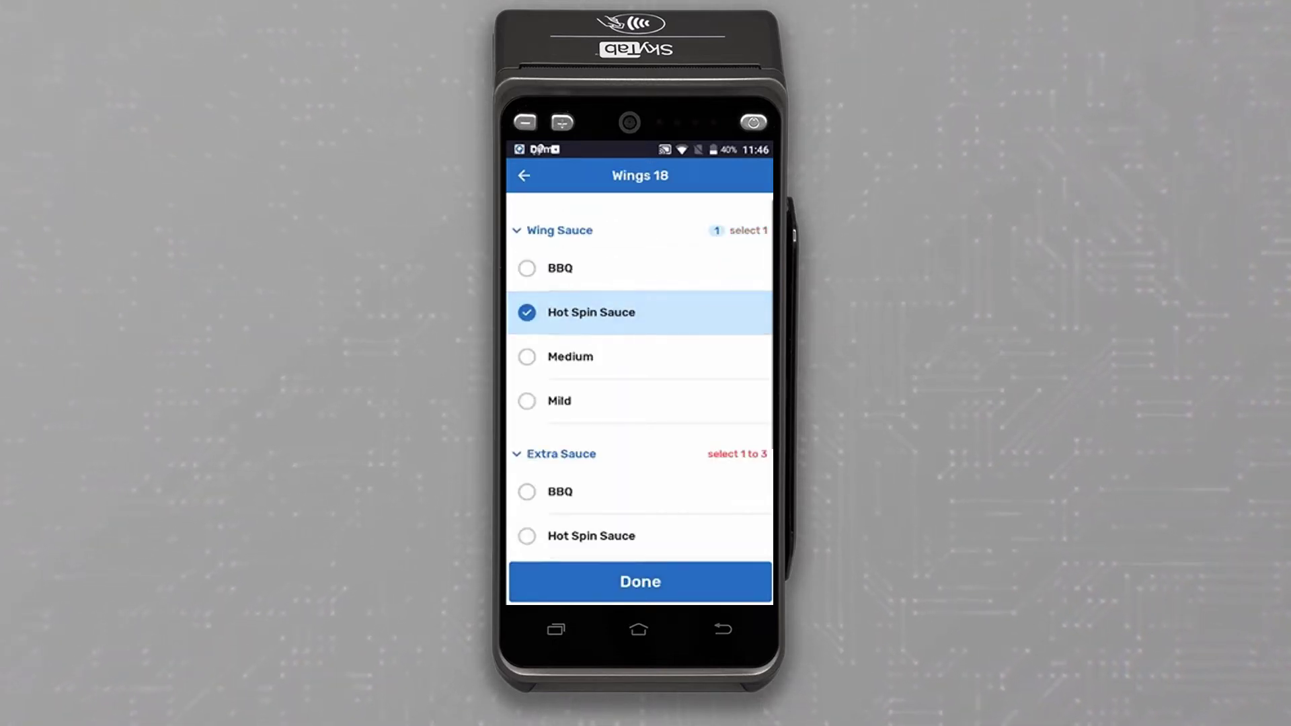
pyautogui.click(640, 581)
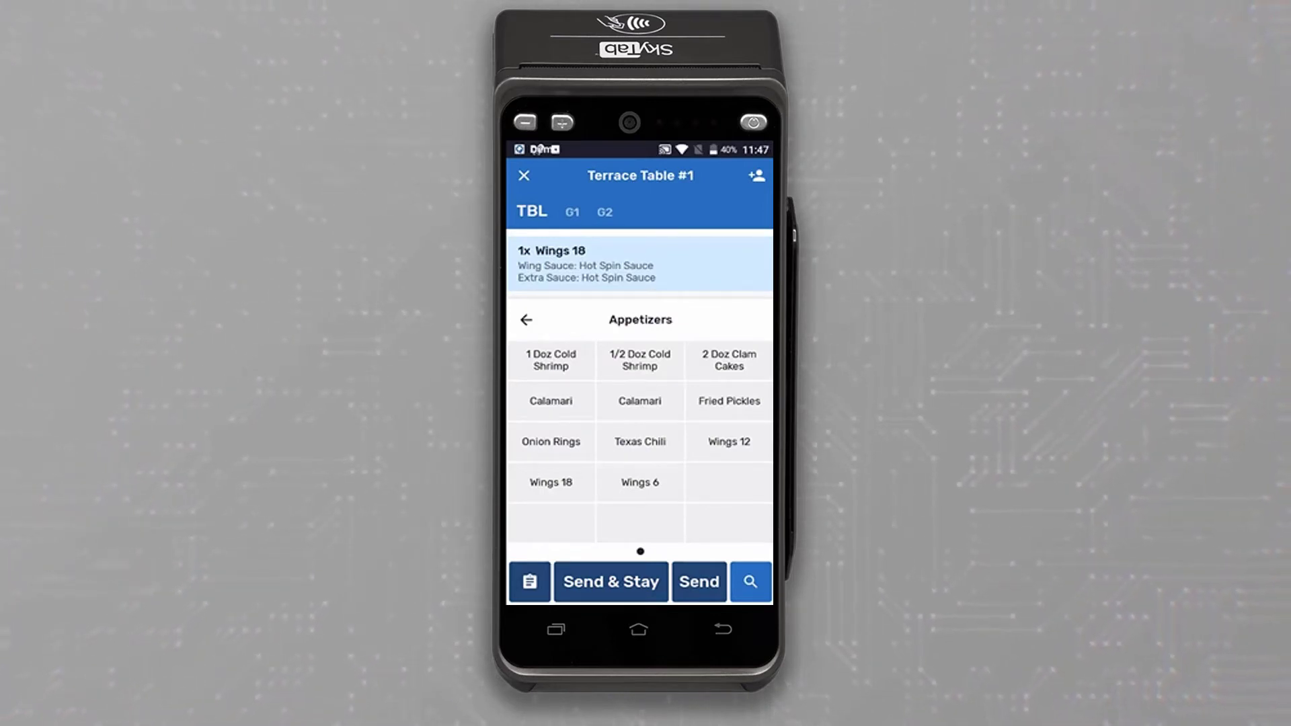
pyautogui.click(524, 320)
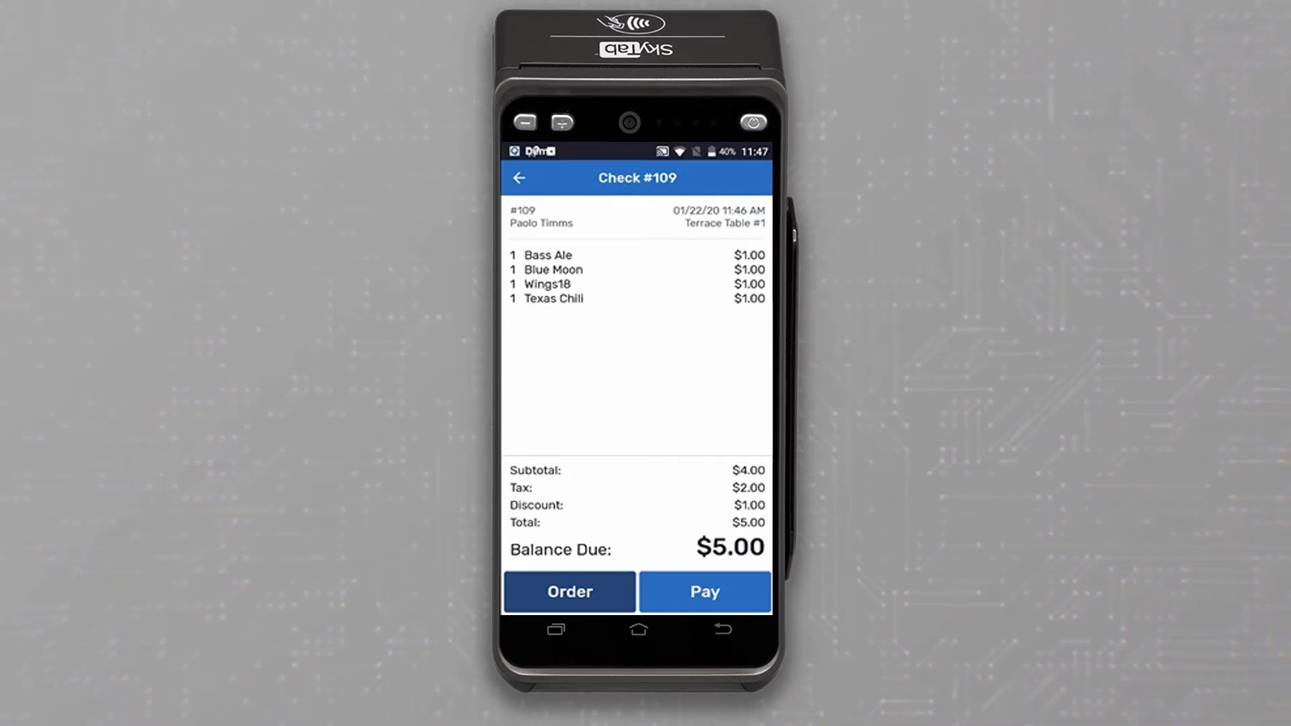
# Reopen Check #109 for Terrace Table #1 via Order > Add to reach the ordering menu.
pyautogui.click(567, 592)
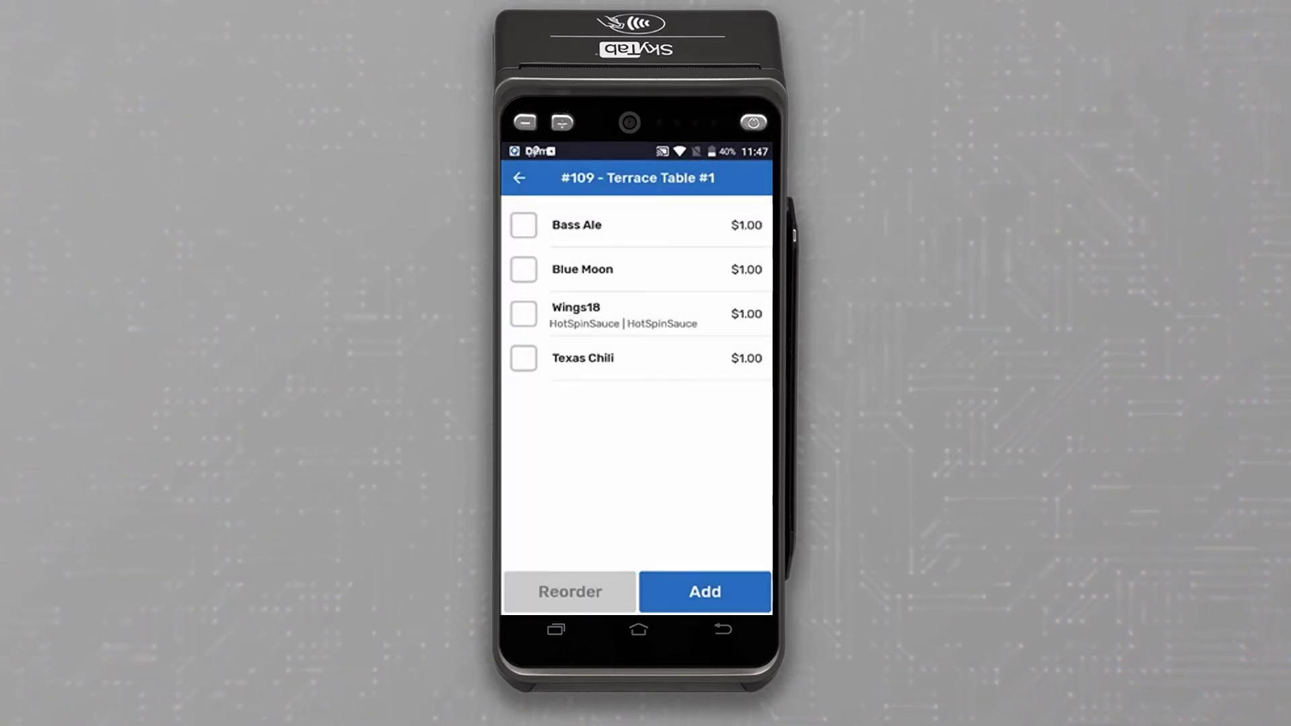
pyautogui.click(705, 592)
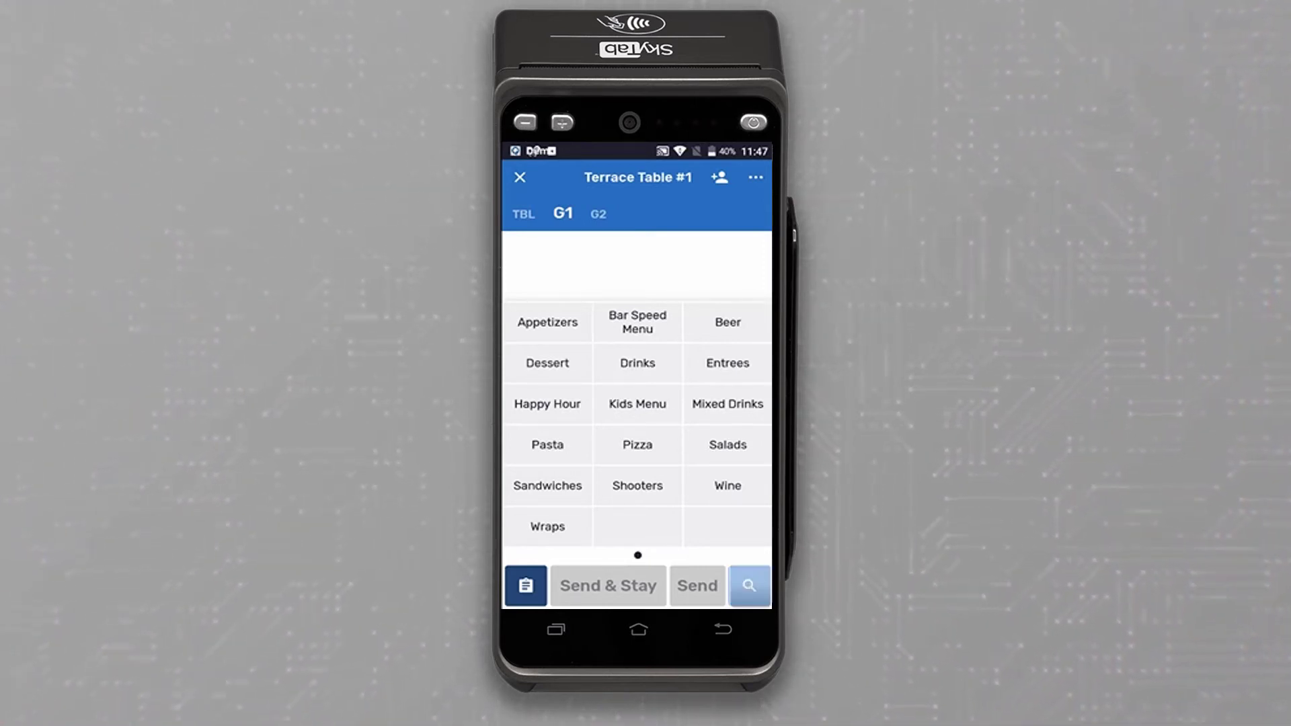
# Search 'chi' and add a Chicken Salad with Ranch dressing for guest one.
pyautogui.write('c')
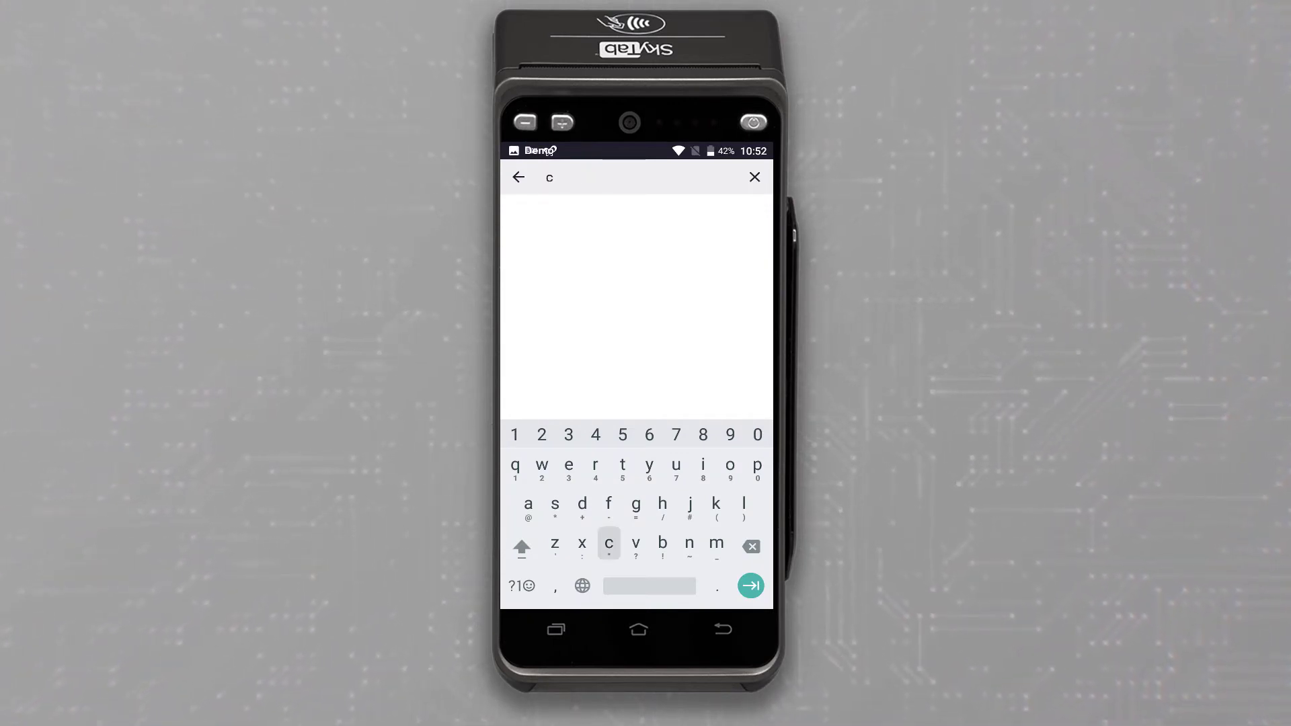
pyautogui.write('hi')
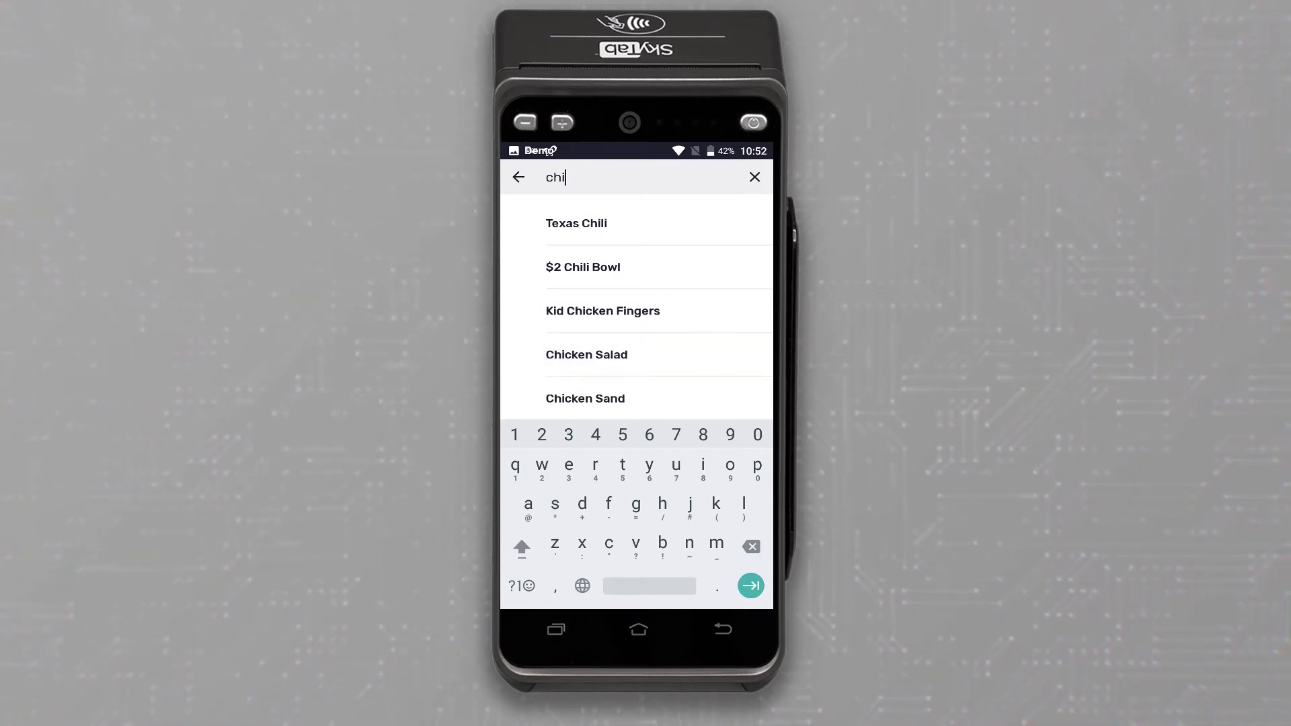
pyautogui.click(586, 355)
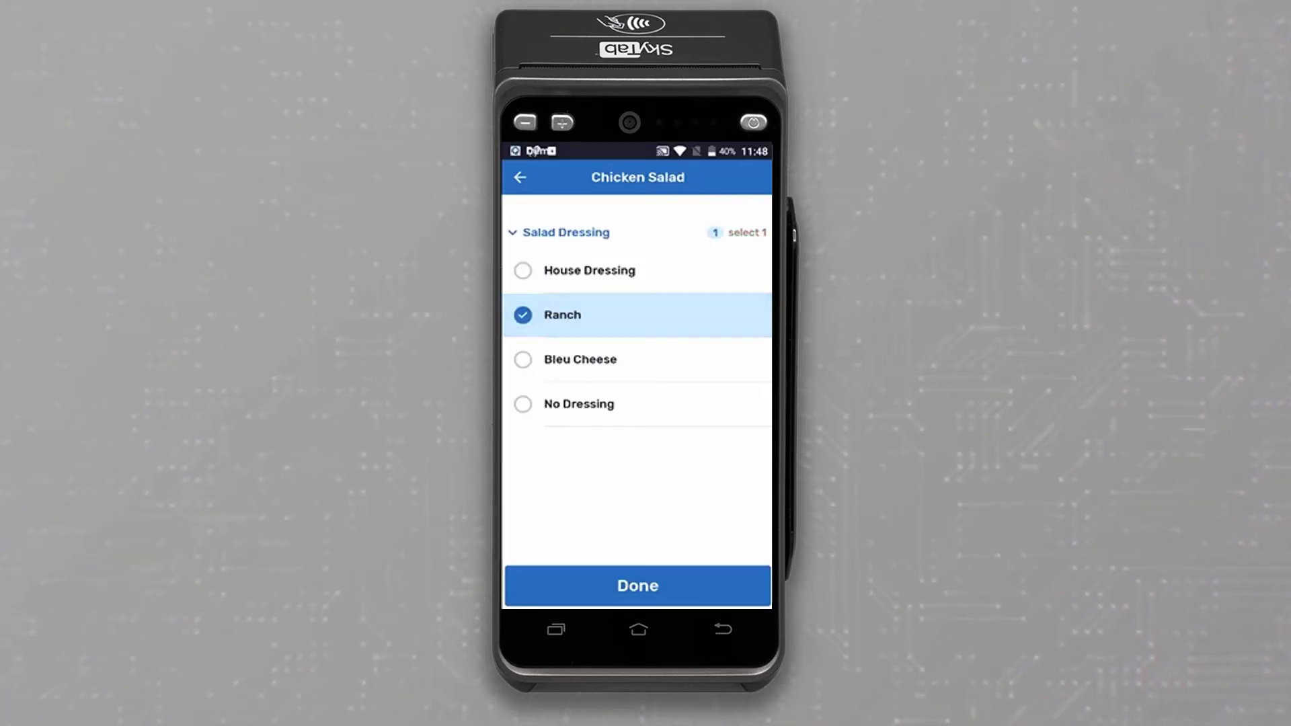
pyautogui.click(637, 587)
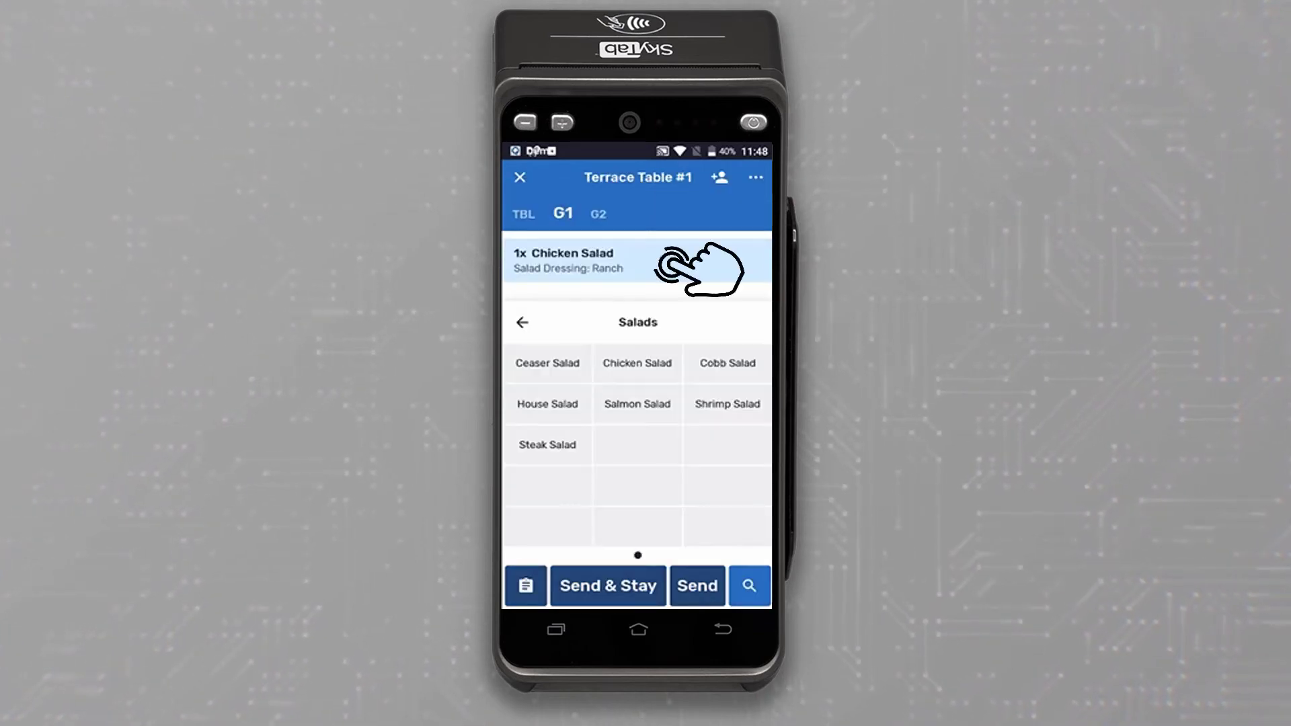
# Add a special request to the Chicken Salad ('...epper on the si...').
pyautogui.click(570, 262)
pyautogui.write('ghost p')
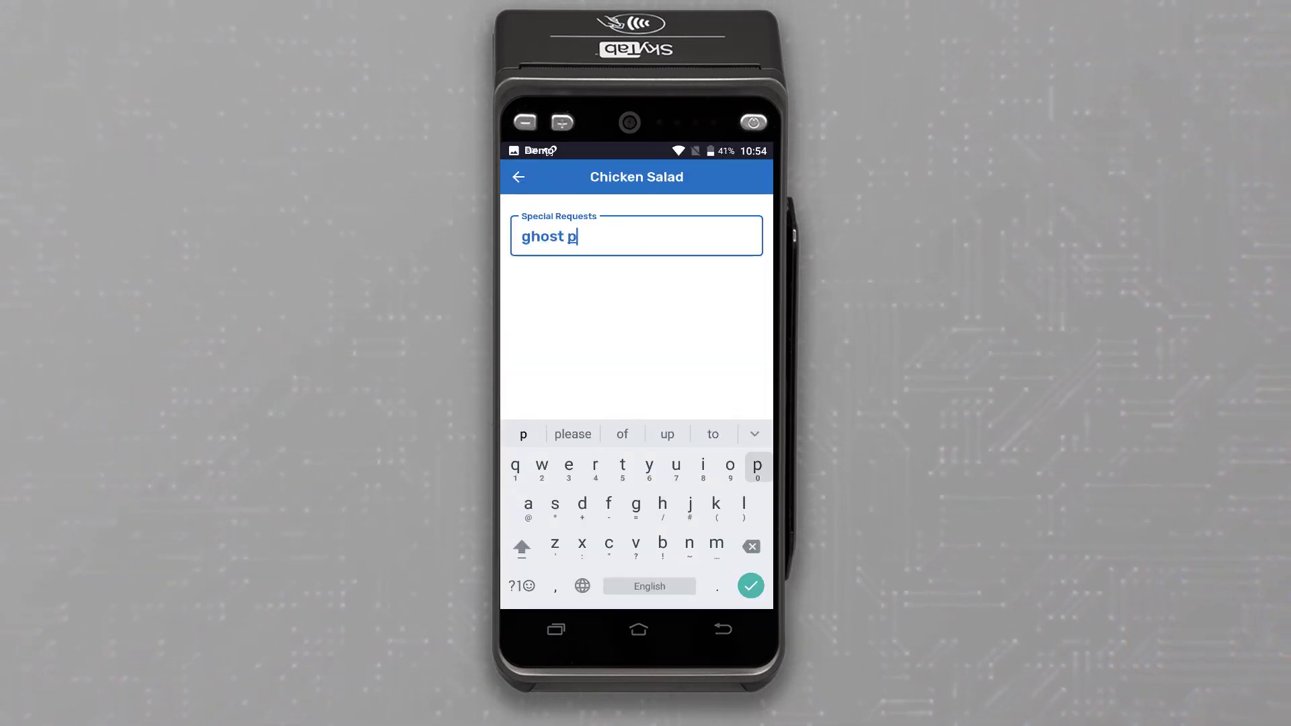
pyautogui.write('epper on the si')
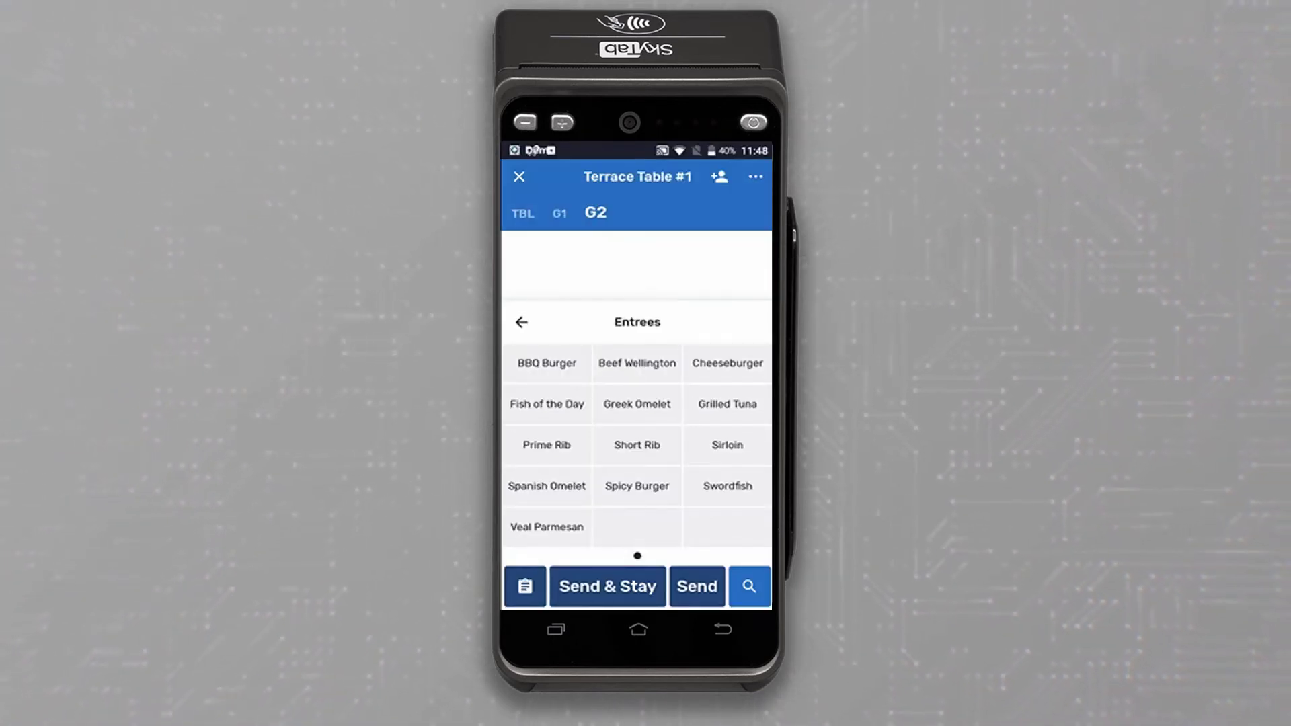
# Order guest two a Medium Prime Rib with baked potato (butter and cheese), green beans, no anchovies, and send.
pyautogui.click(546, 446)
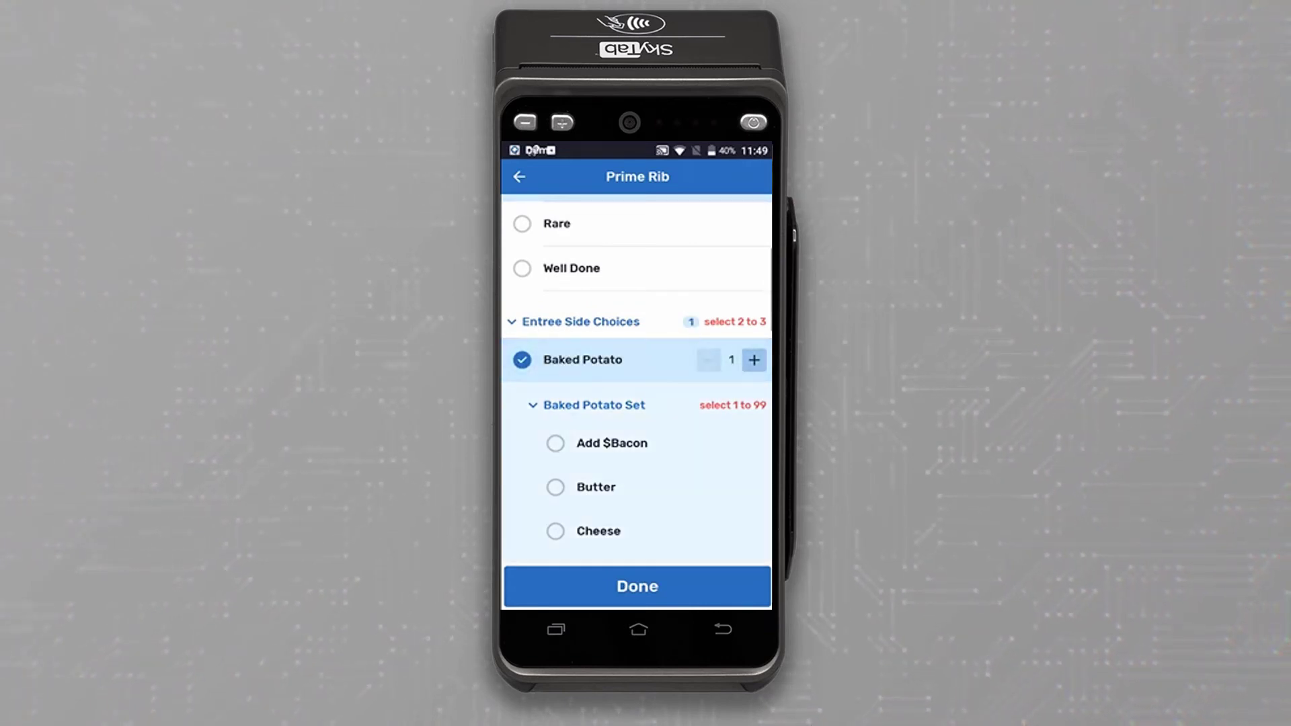
pyautogui.click(554, 488)
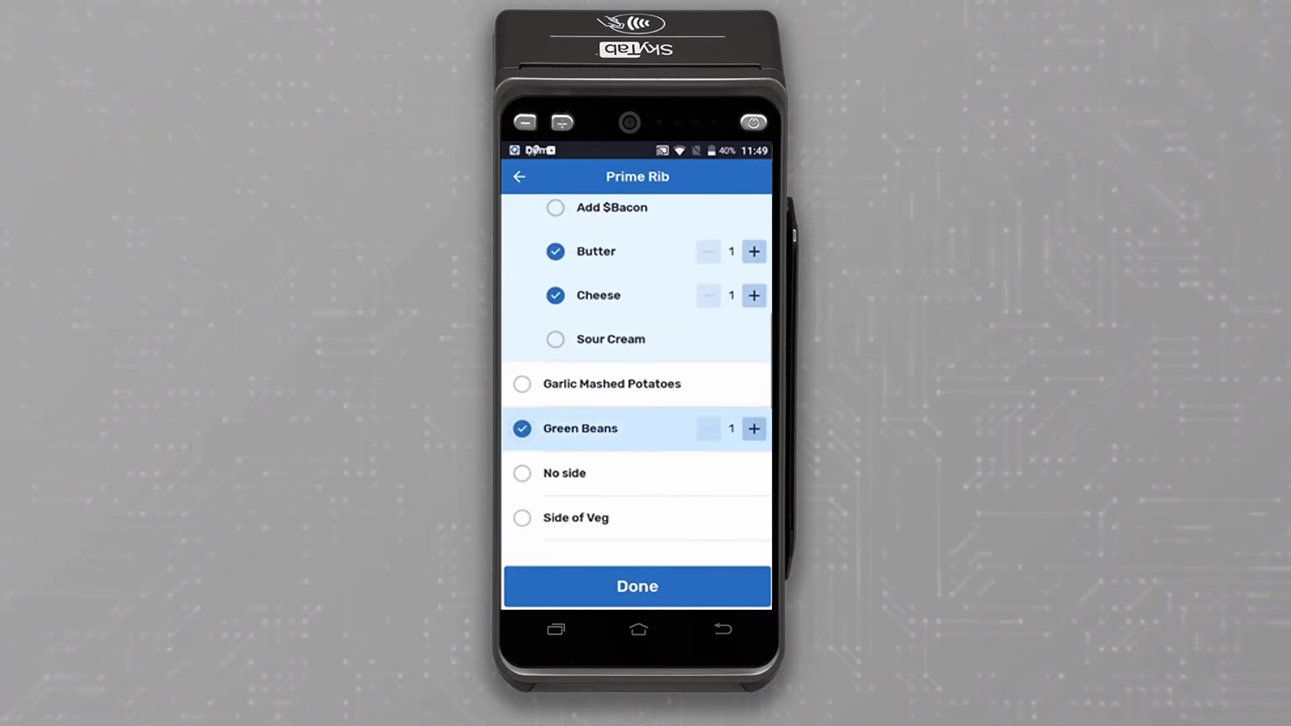
pyautogui.scroll(-3)
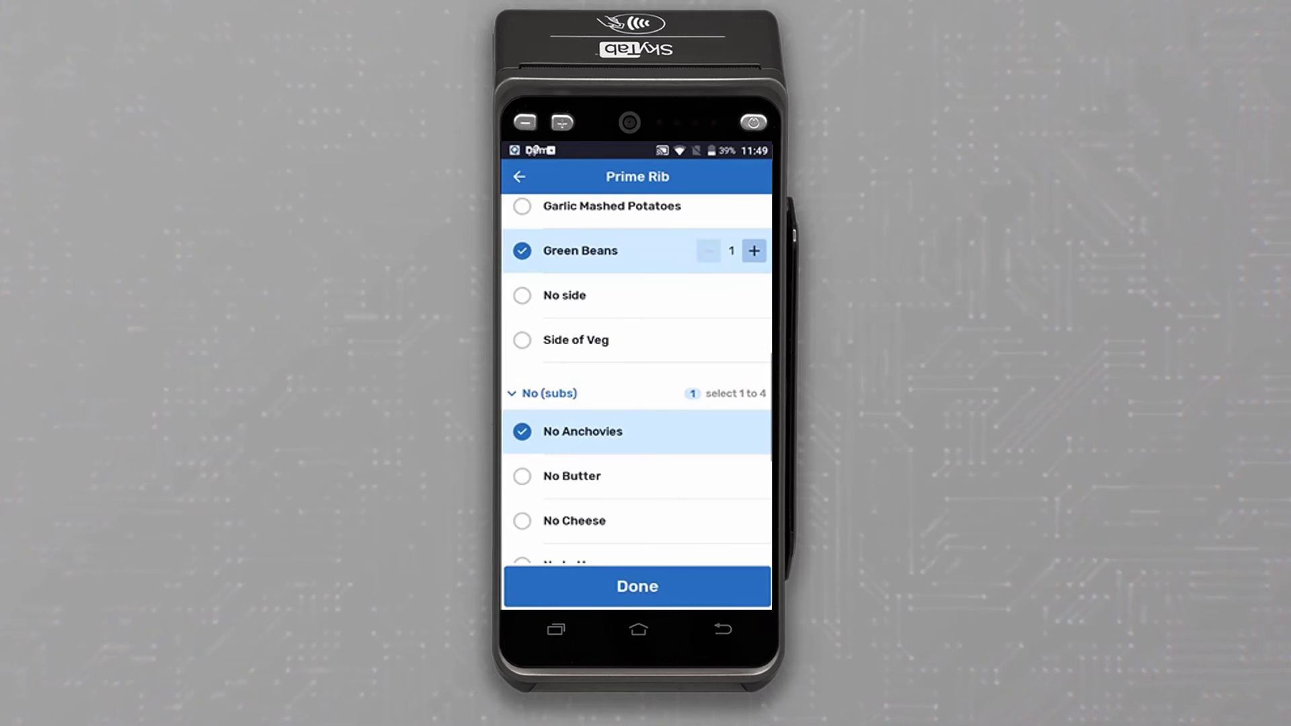
pyautogui.click(637, 587)
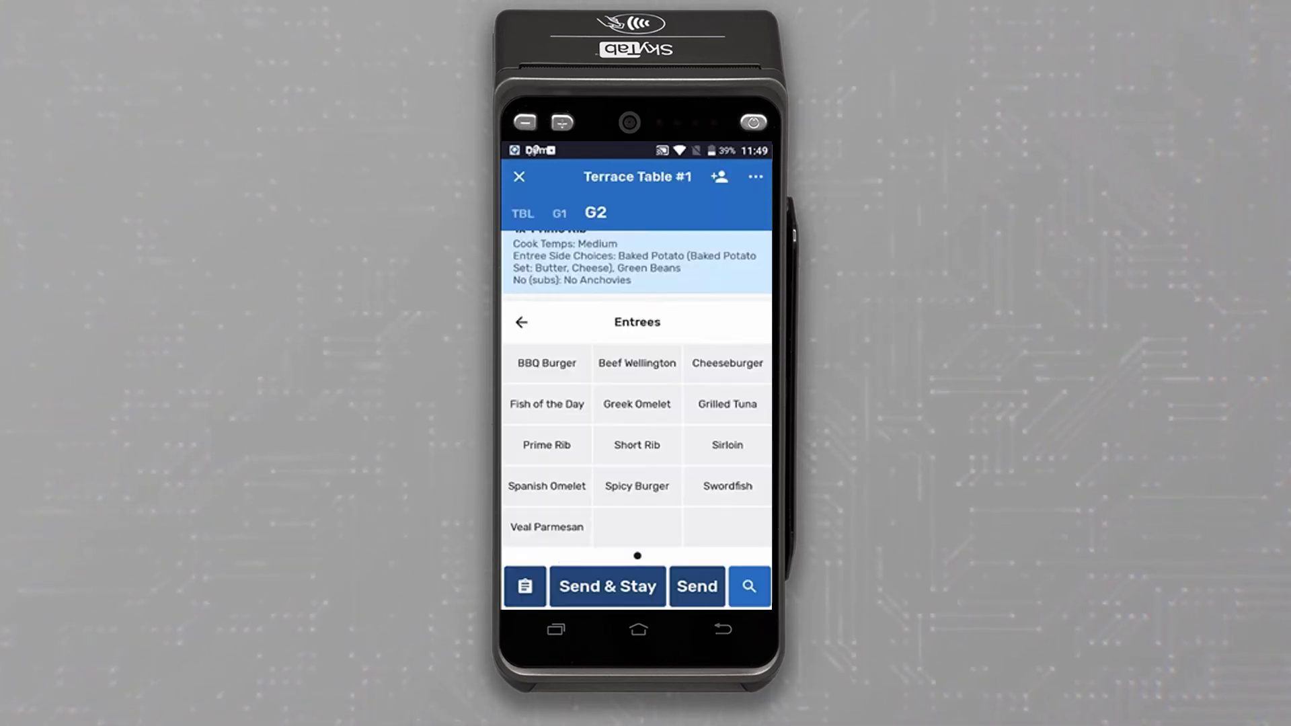
pyautogui.click(522, 323)
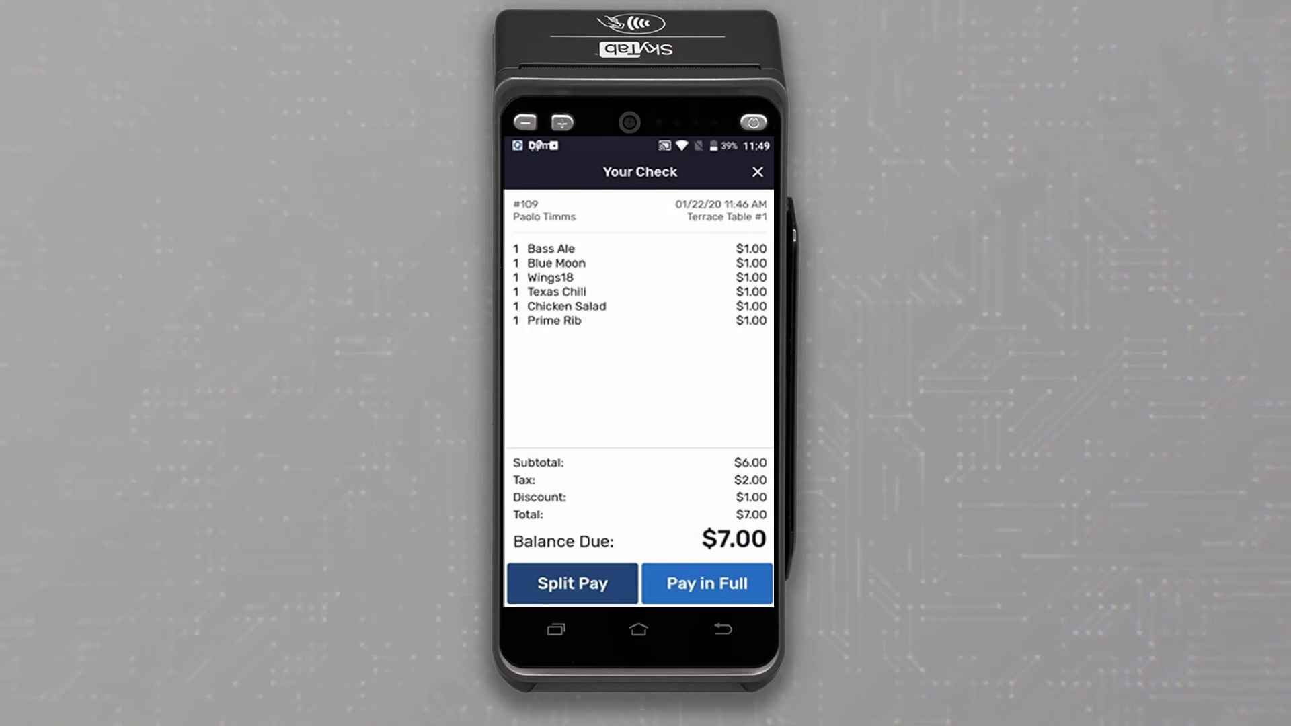
# Pay the $7.00 check in full with a 20% tip and a star rating, finishing back at PIN entry.
pyautogui.click(706, 584)
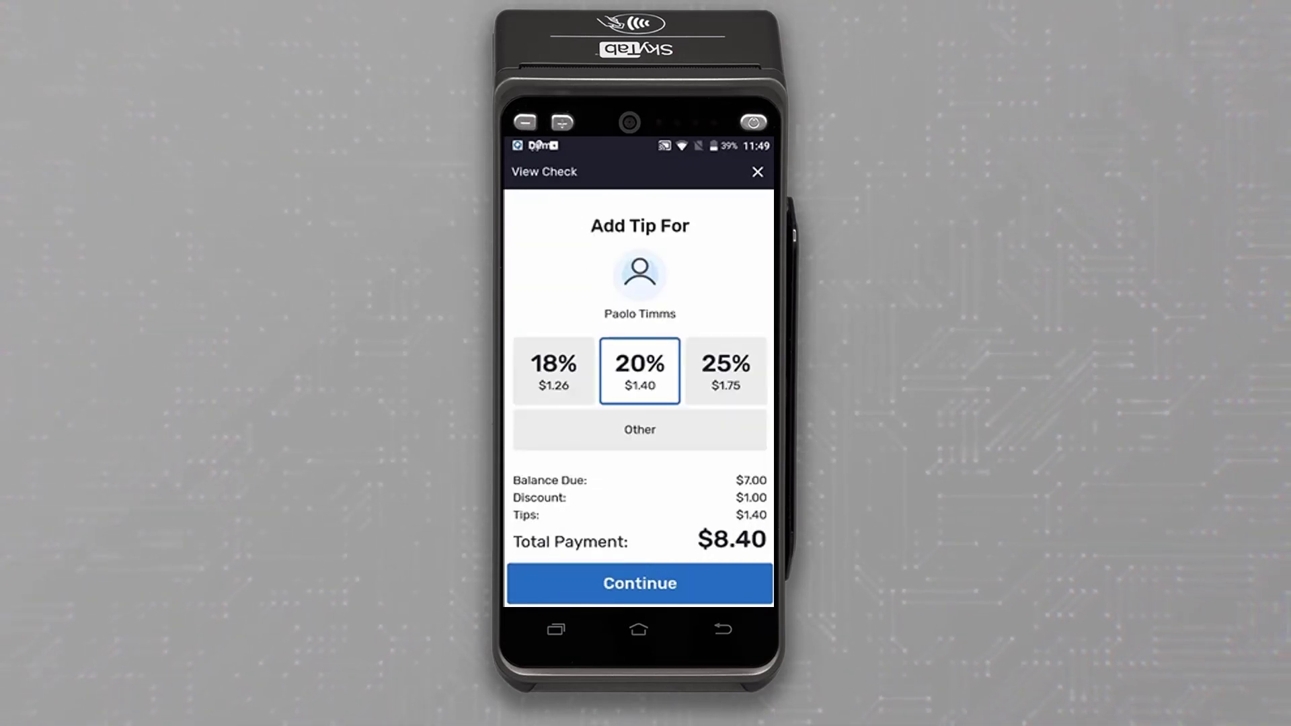
pyautogui.click(640, 584)
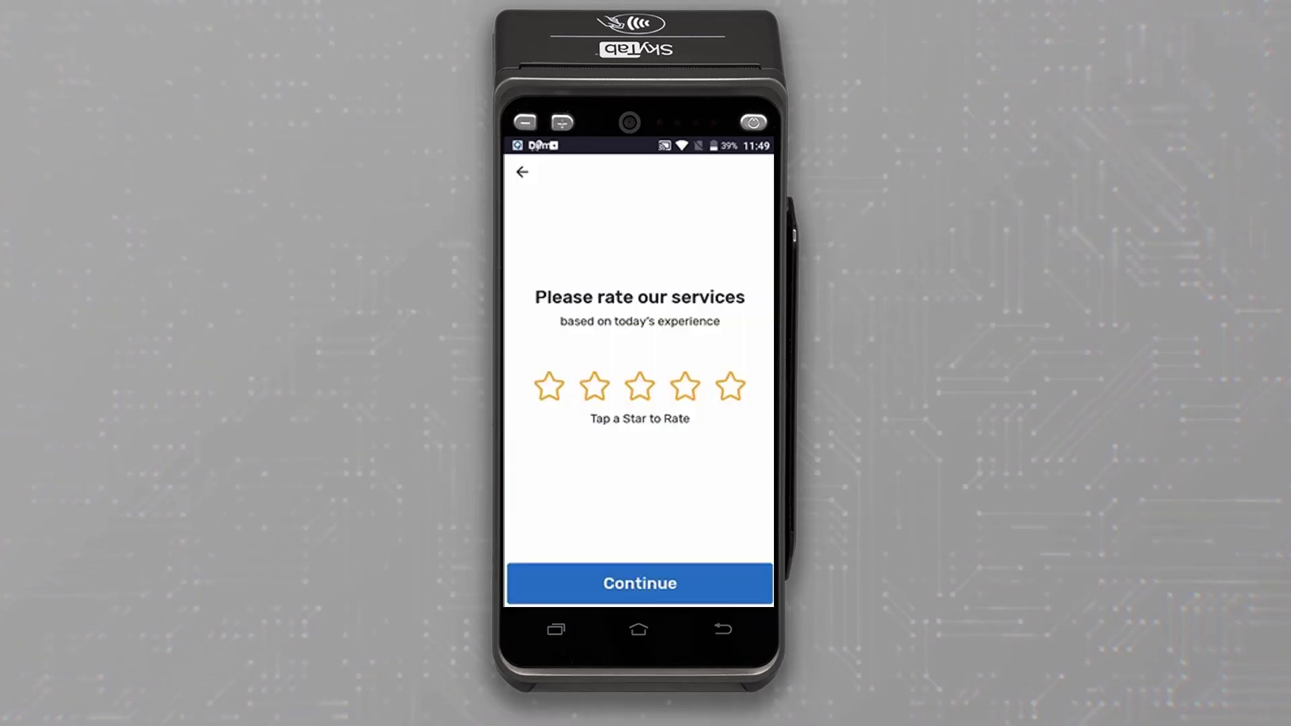
pyautogui.click(640, 583)
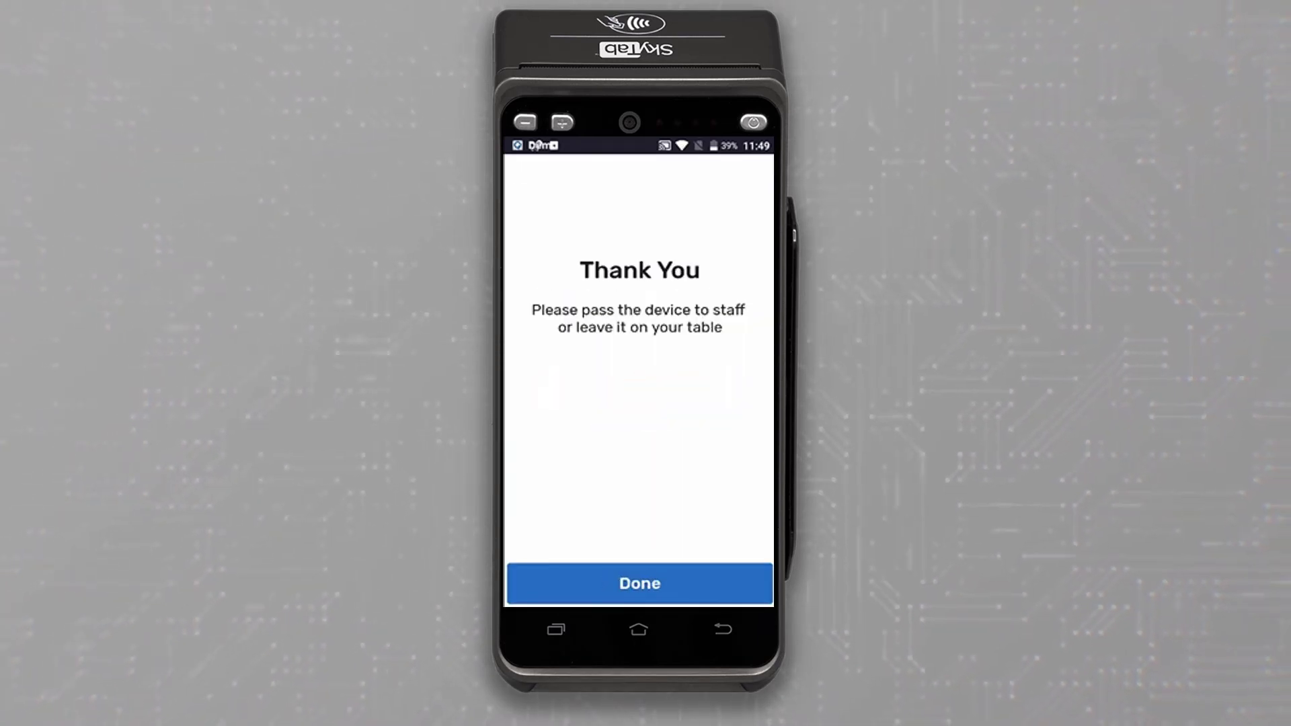
pyautogui.click(639, 582)
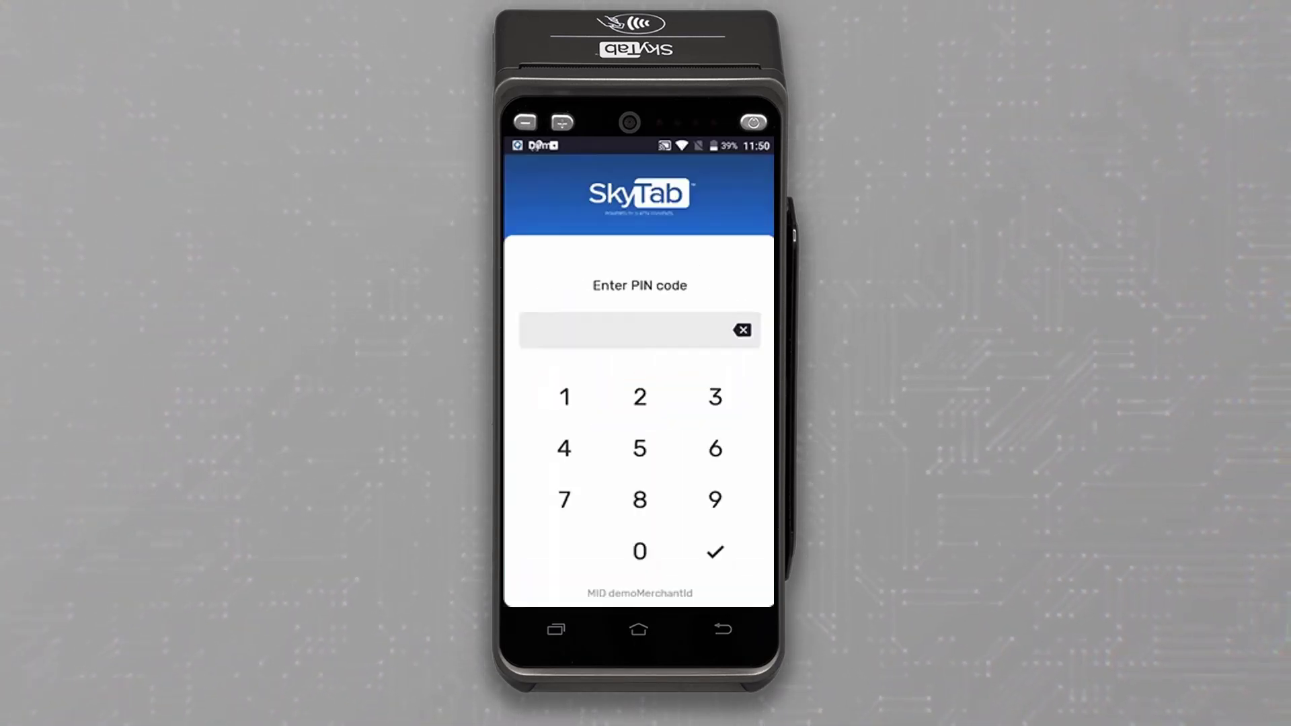